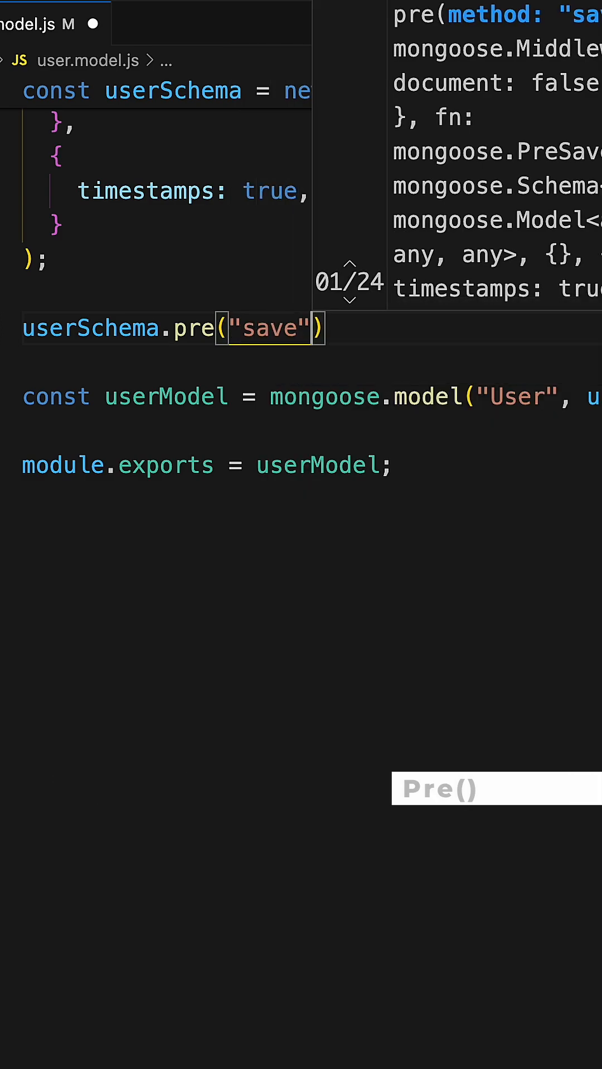
pyautogui.write(', async')
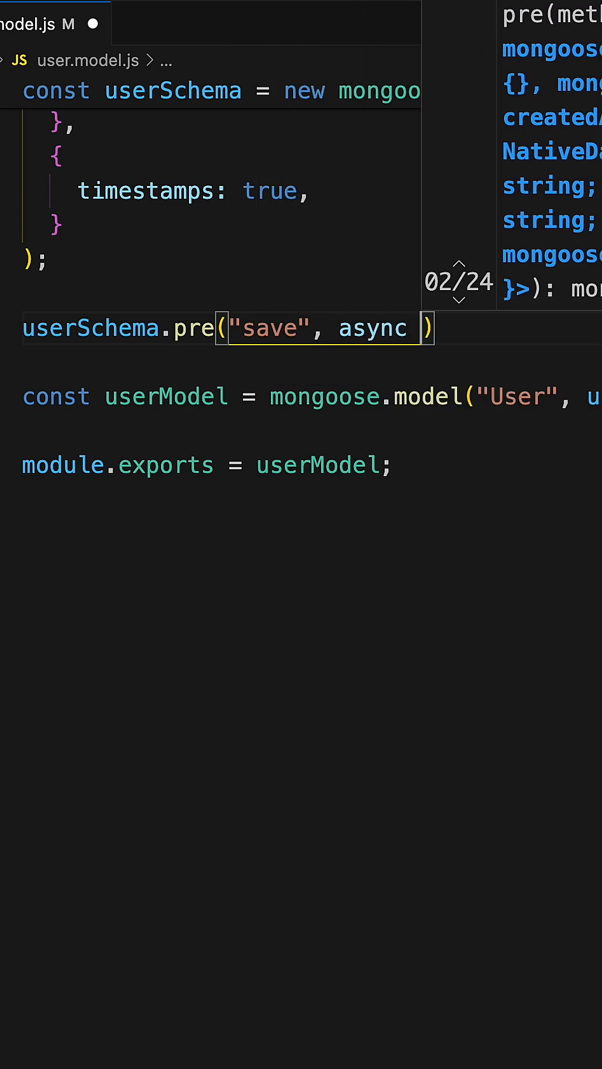
pyautogui.write('function()')
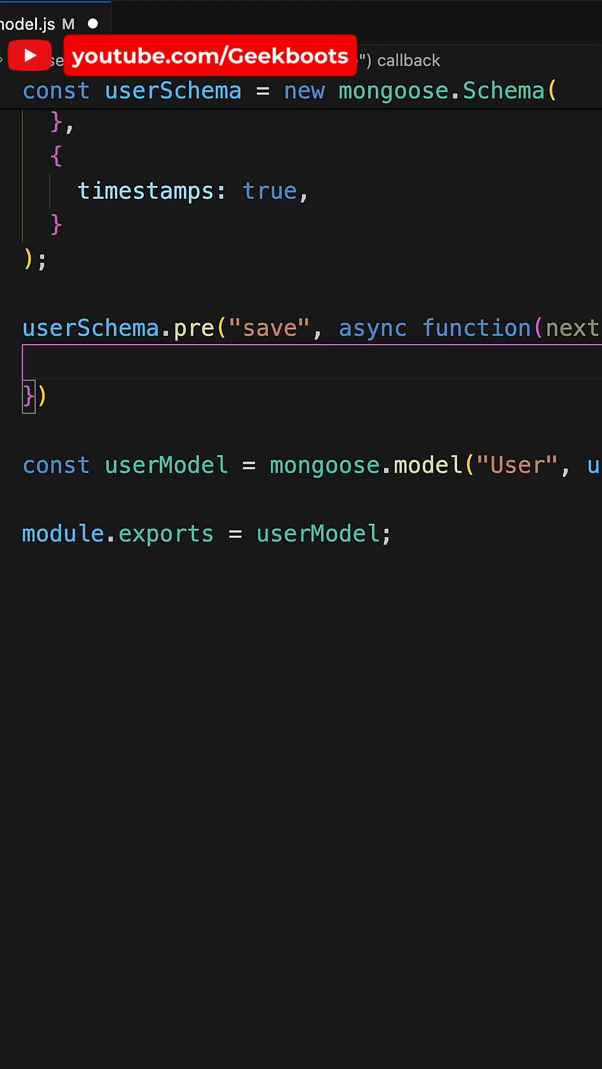
pyautogui.write('let usr =')
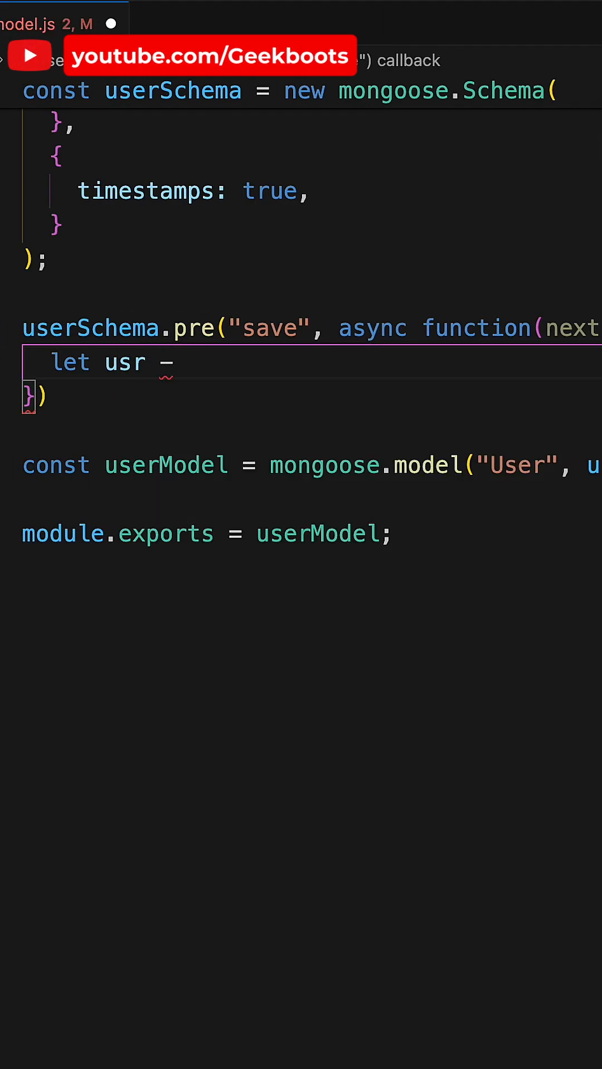
pyautogui.write('this;')
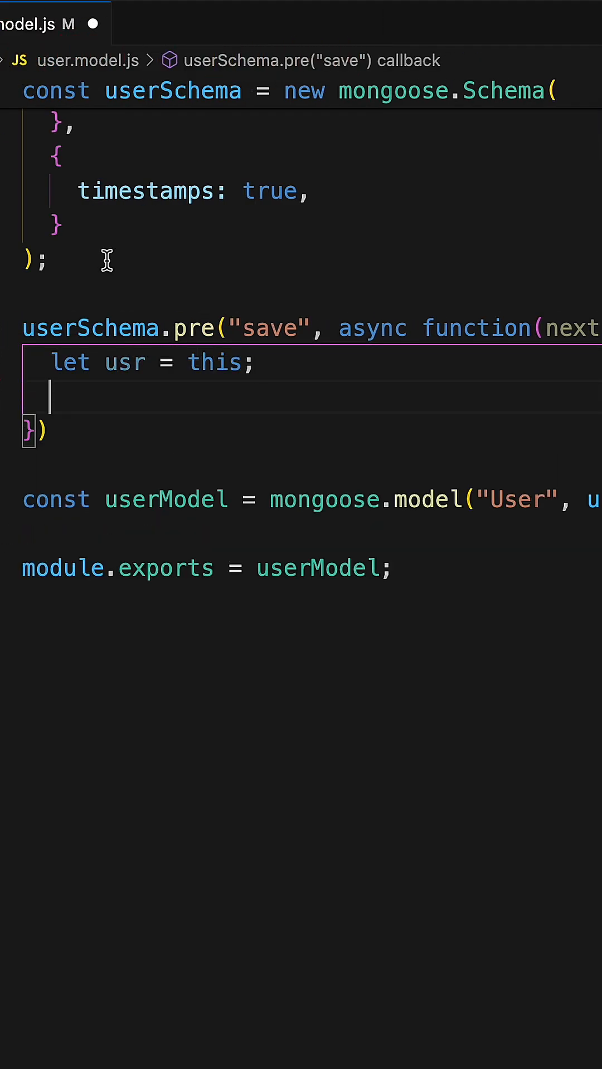
pyautogui.write('if(usr.isModified("password')
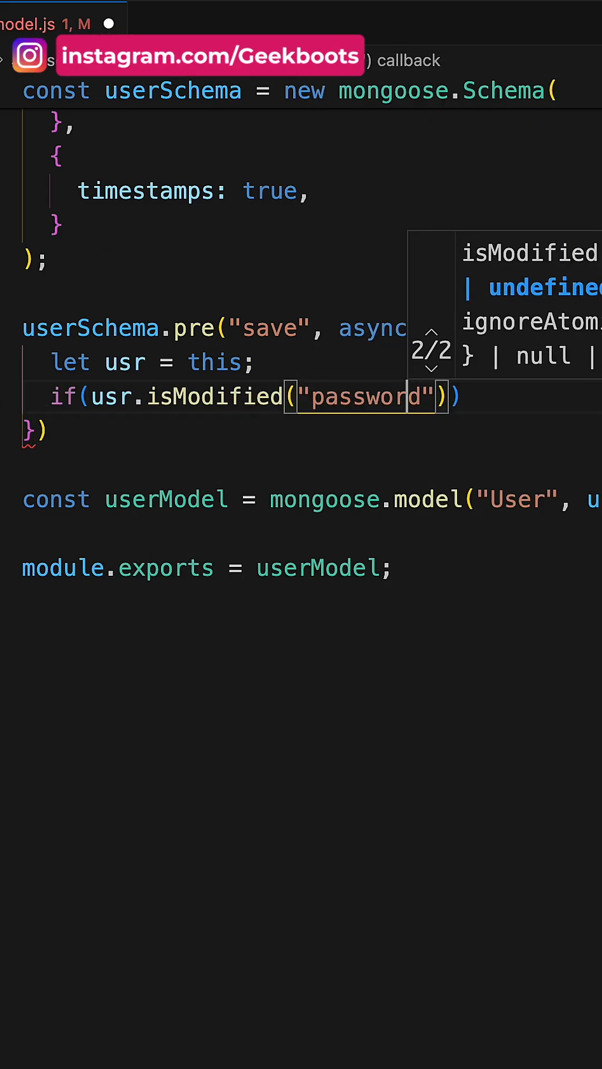
pyautogui.write('!')
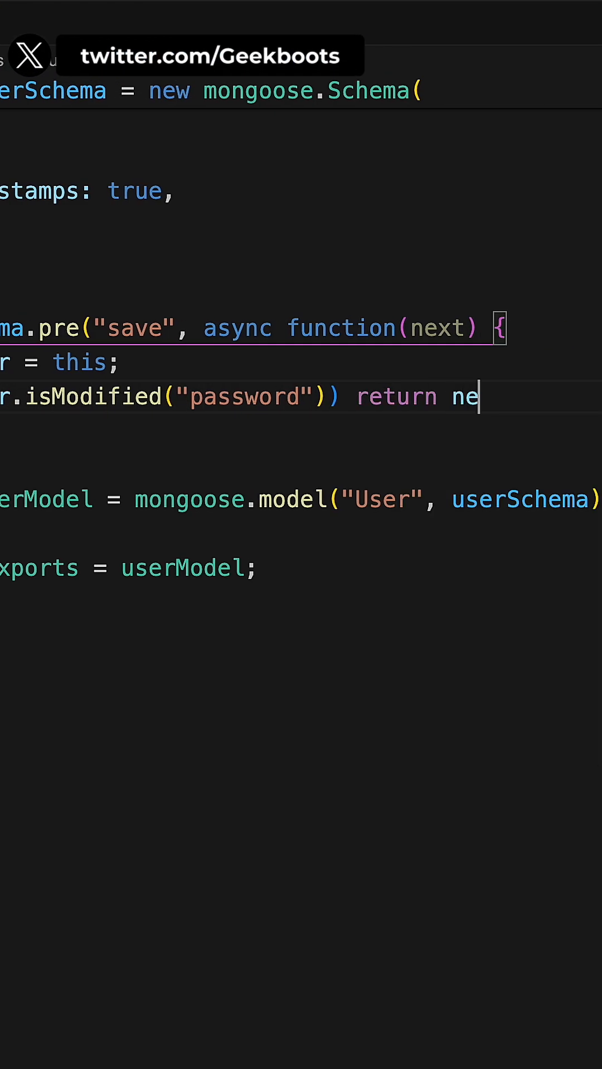
pyautogui.write('xt();')
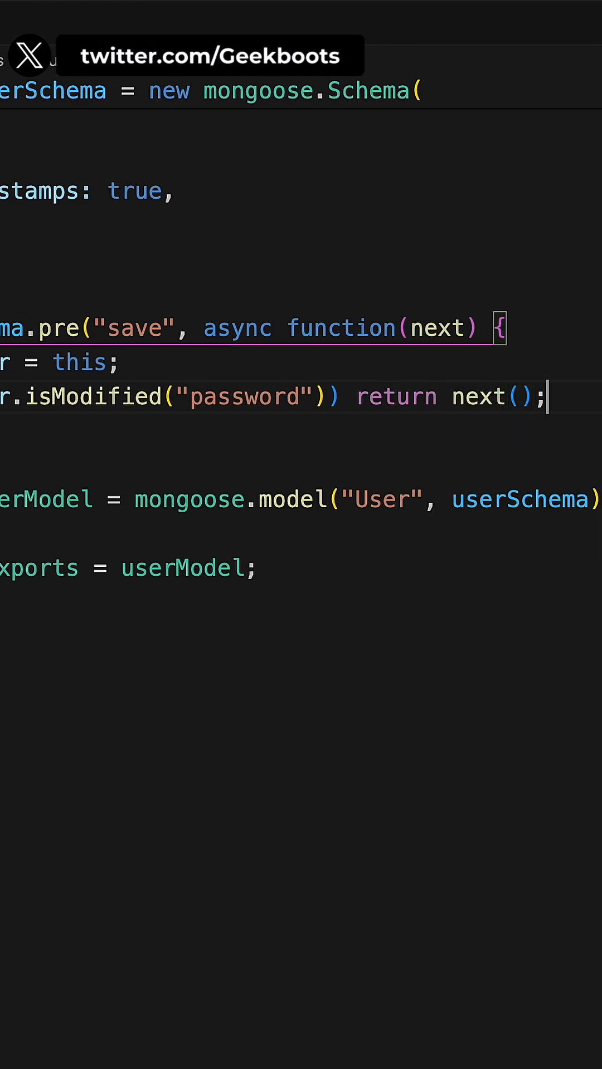
pyautogui.write('const s')
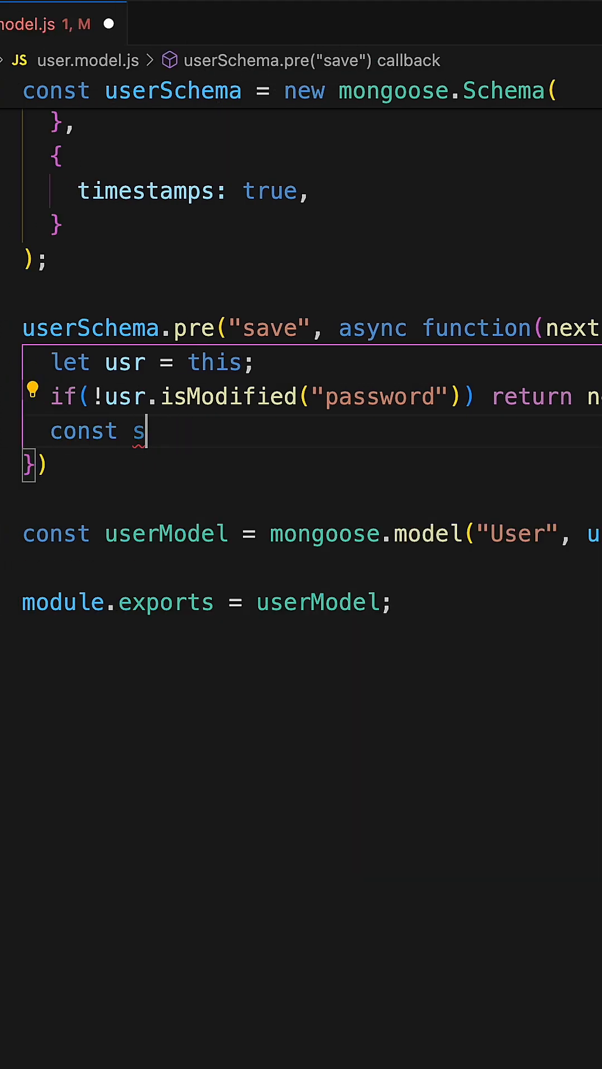
pyautogui.write('alt = await bcrypt.genSalt(config')
pyautogui.write('const')
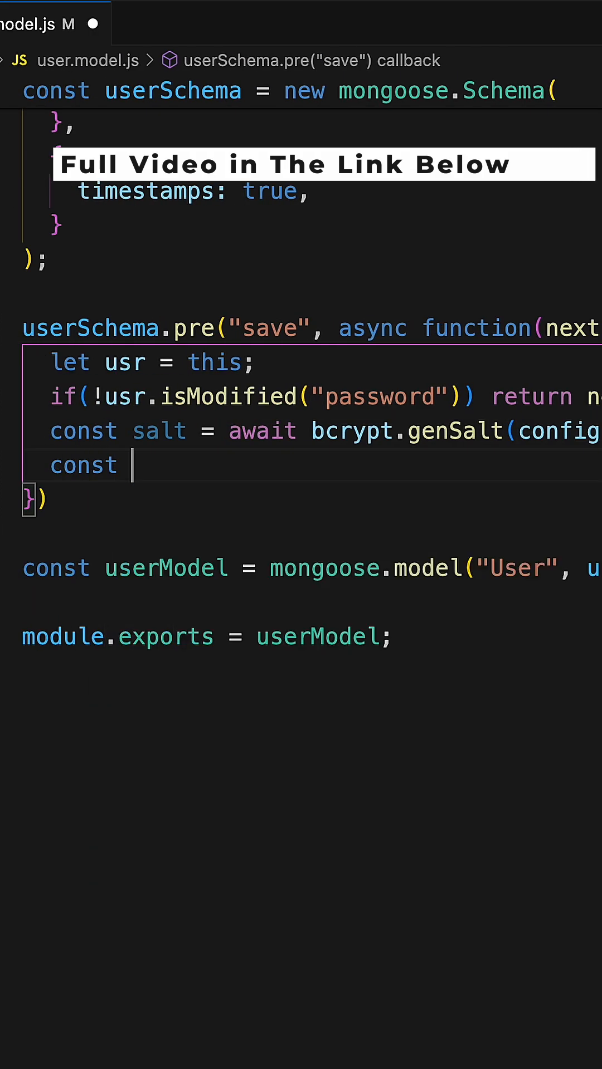
pyautogui.write('hash = await bcrypt.hashSync(')
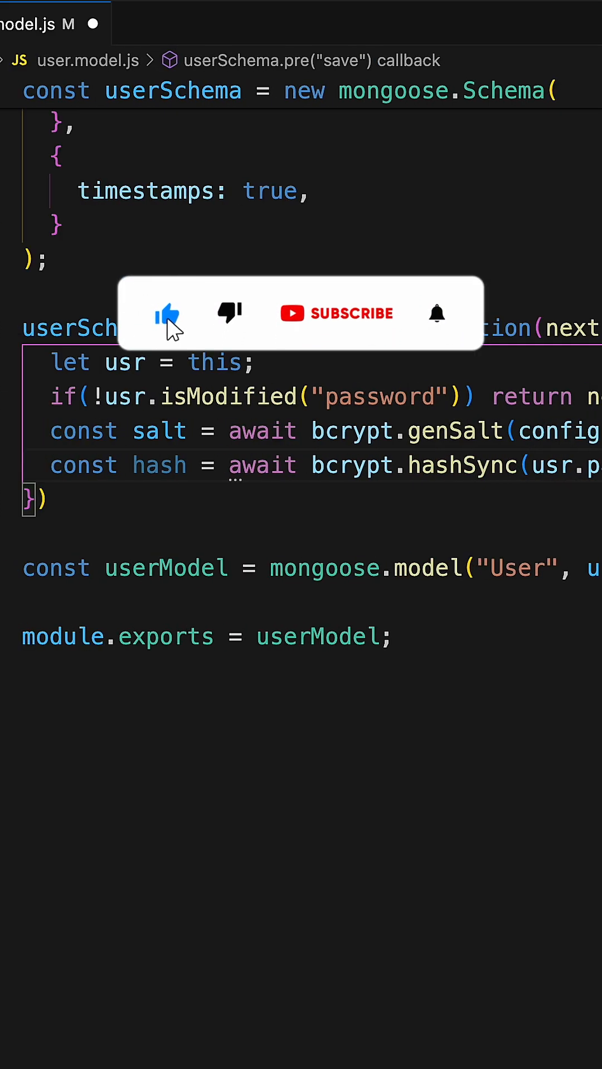
pyautogui.write('usr.password')
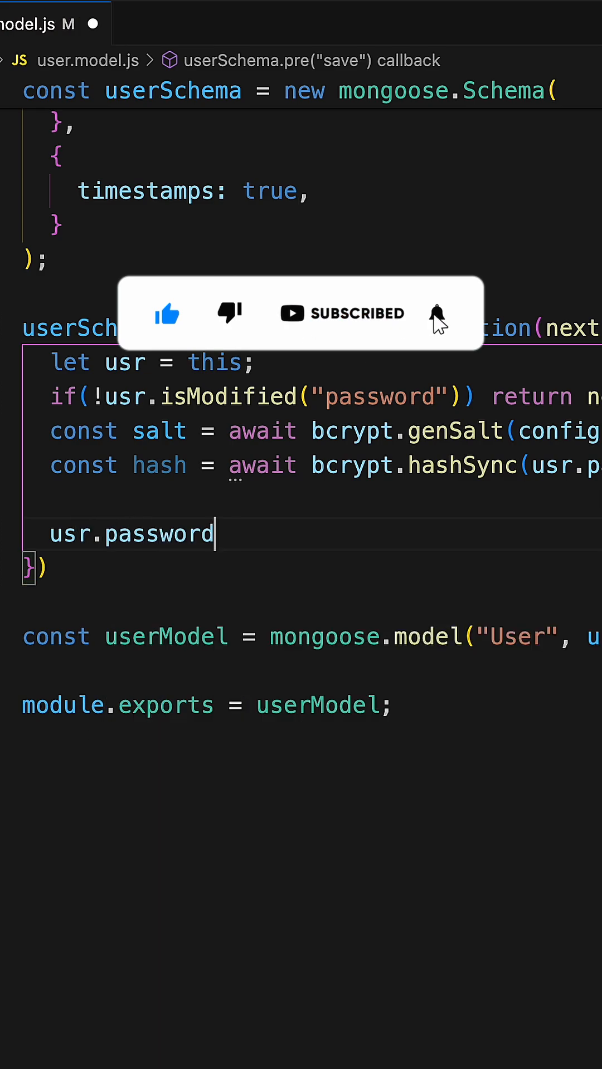